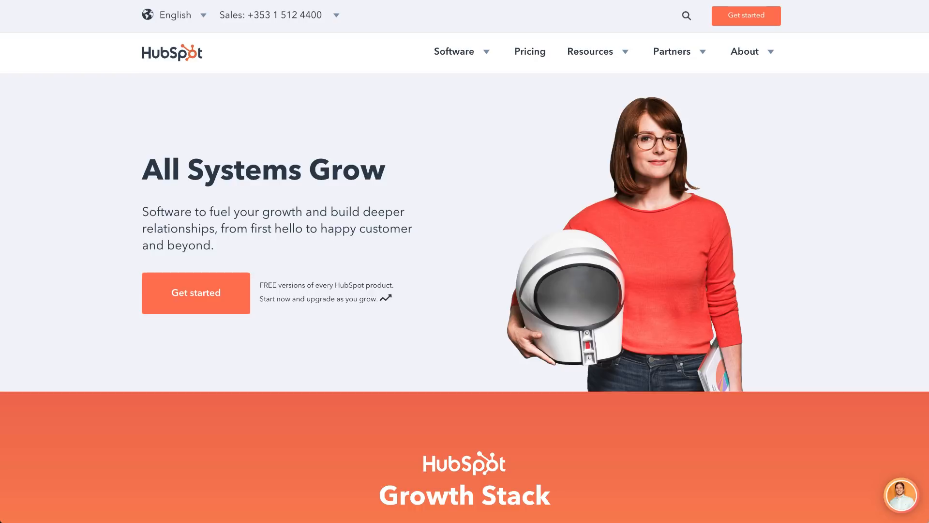
Scroll the HubSpot settings sidebar, expand Marketing, and go to Collected Forms settings
scroll("down", 3)
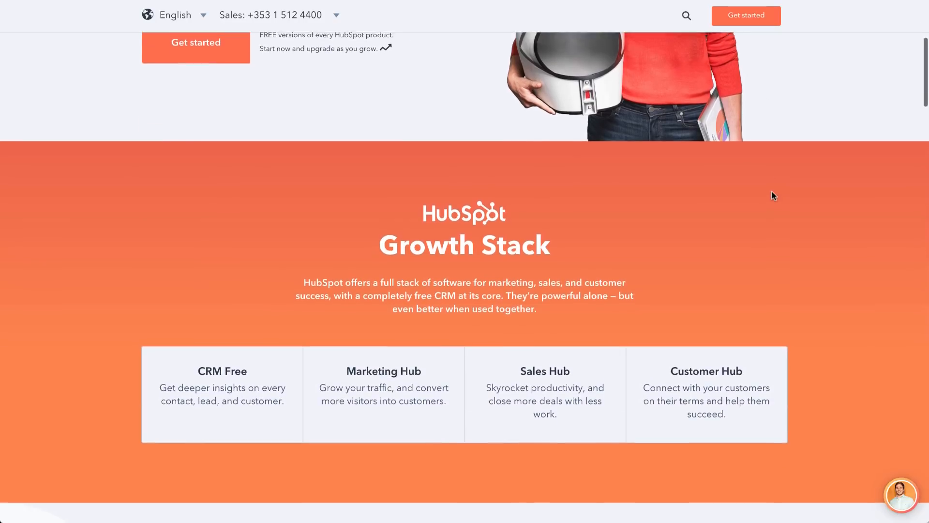
scroll("down", 3)
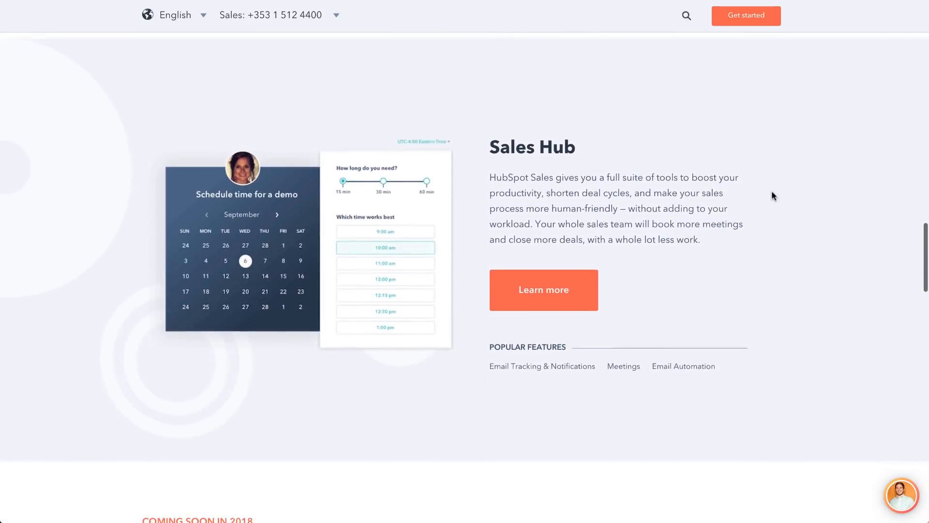
scroll("down", 3)
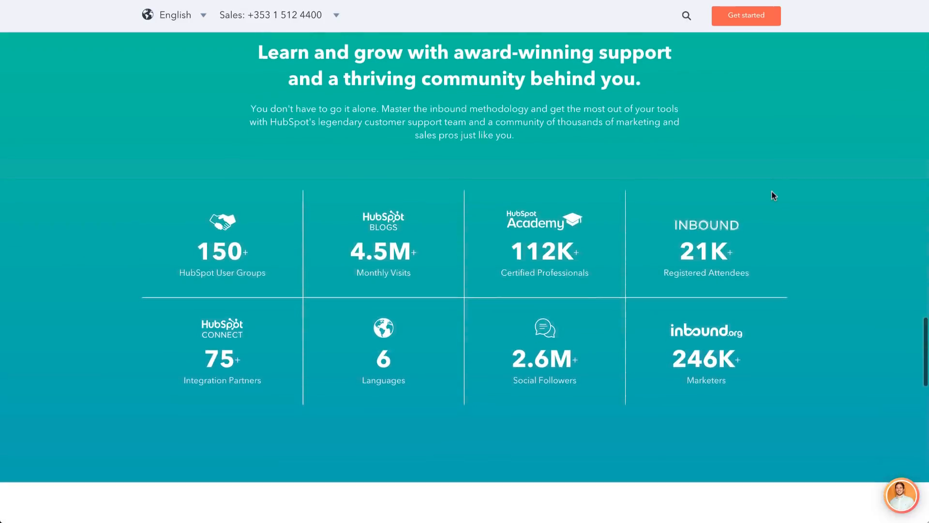
scroll("down", 3)
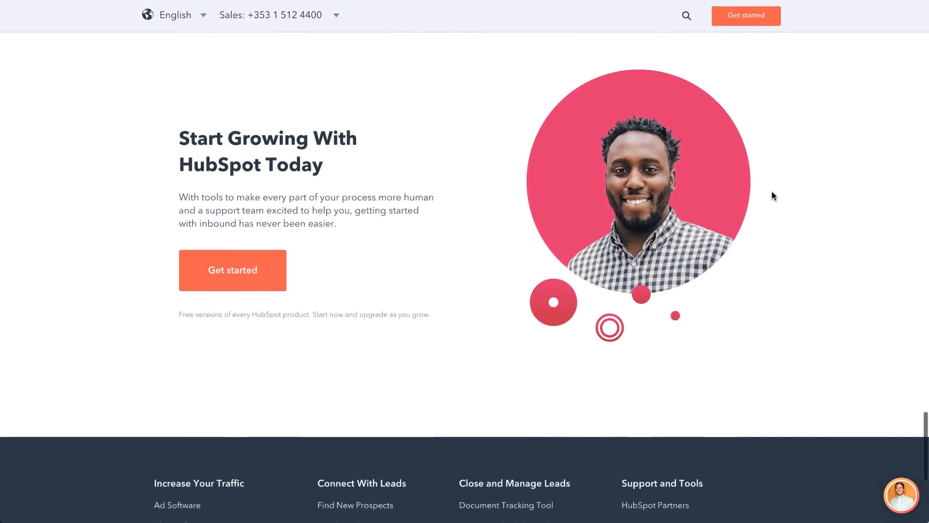
scroll("down", 3)
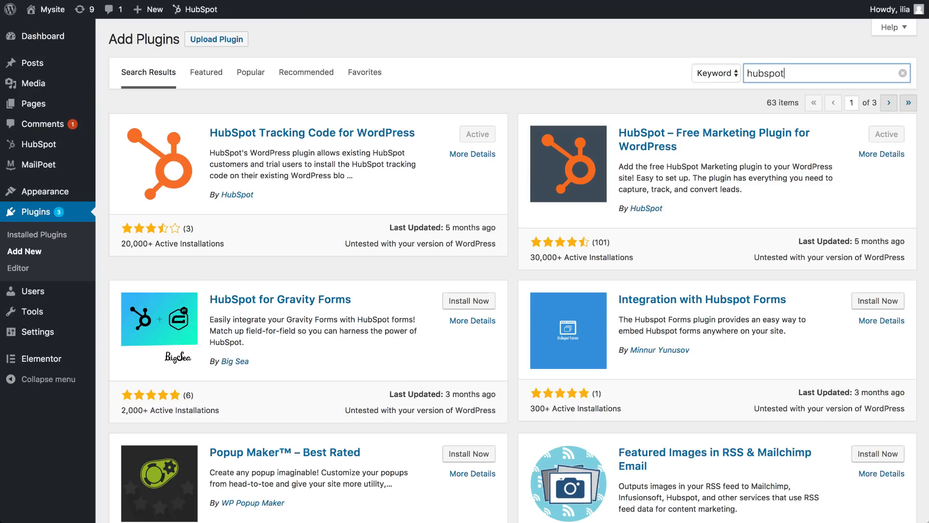
mouse_move(262, 133)
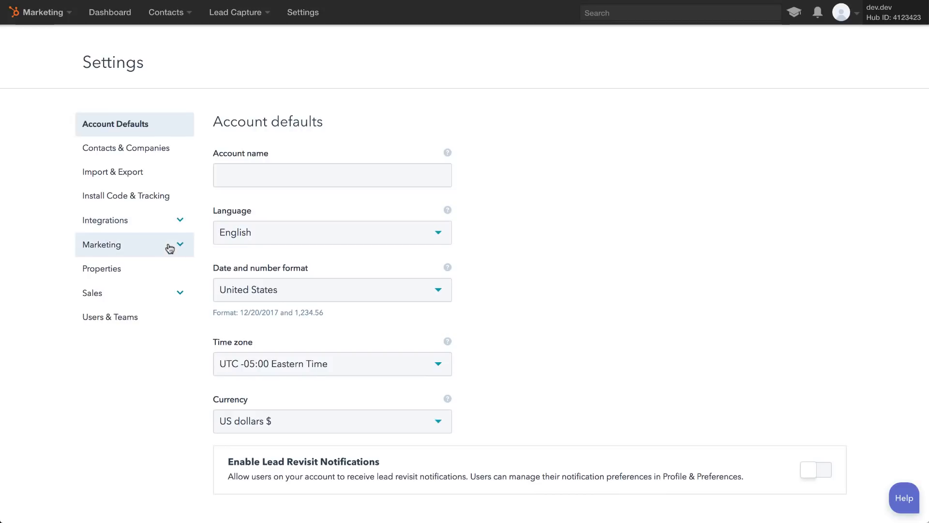
left_click(101, 244)
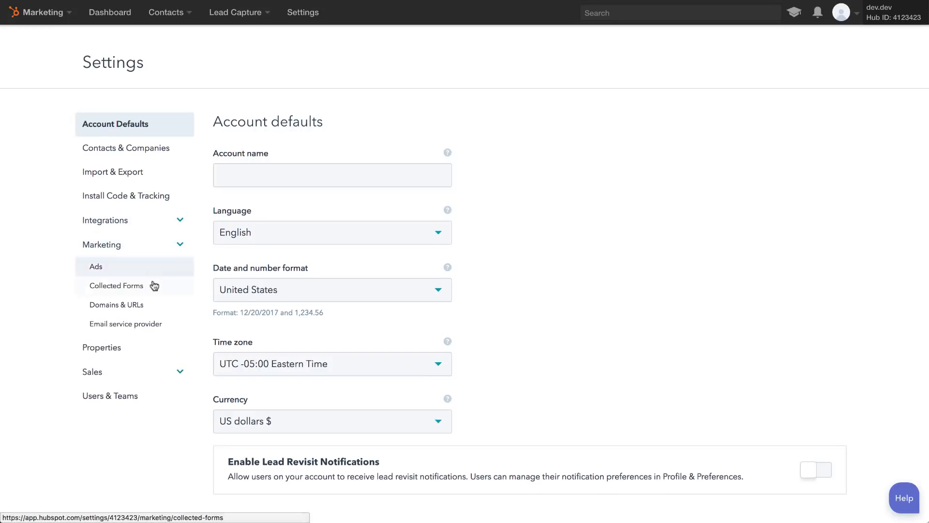
left_click(116, 285)
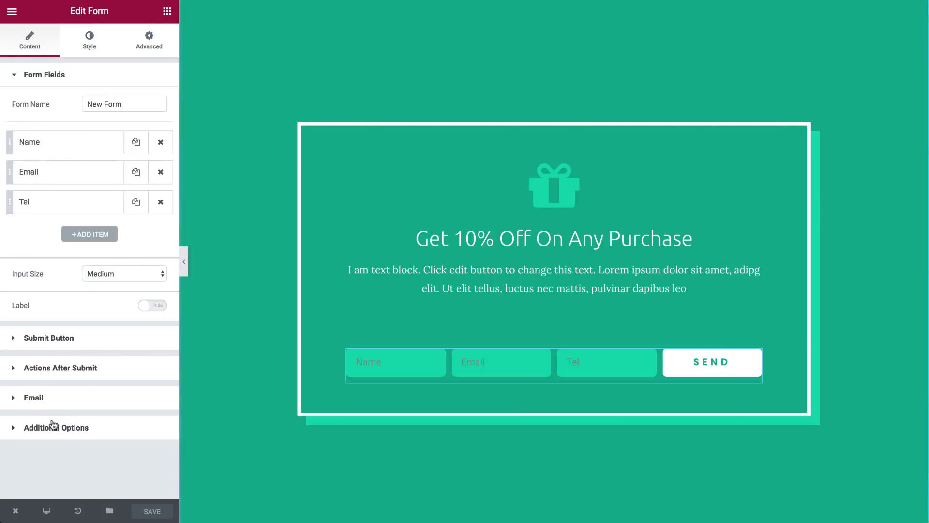
Set the Elementor form's Form ID to 'CollectedForm' under Additional Options and save
left_click(56, 428)
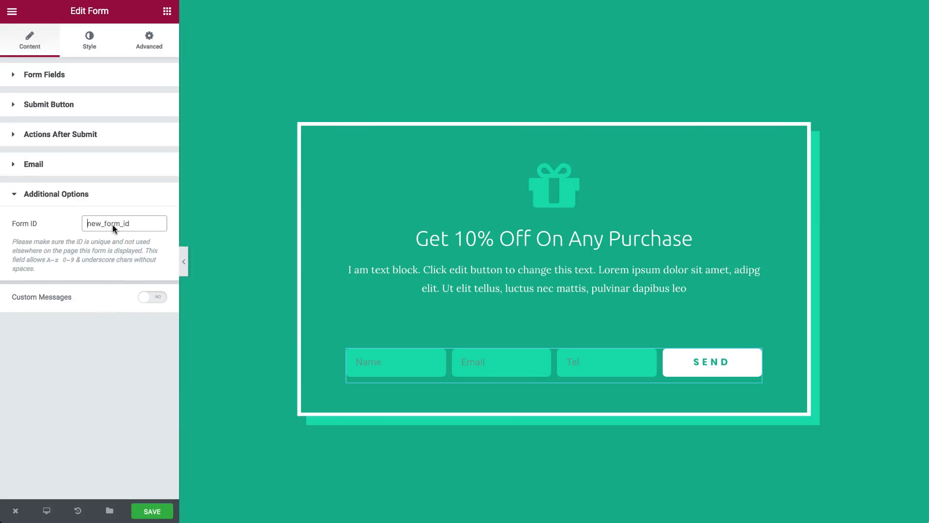
type("C")
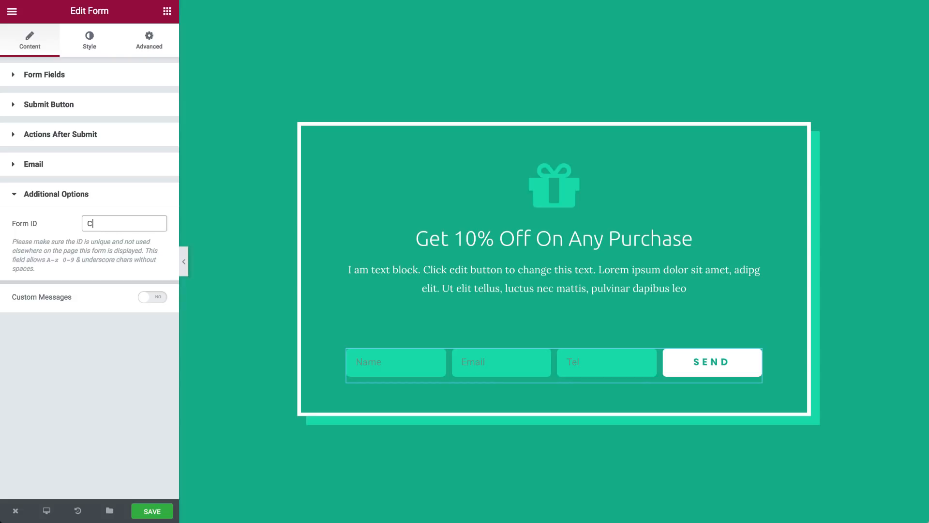
type("ollected")
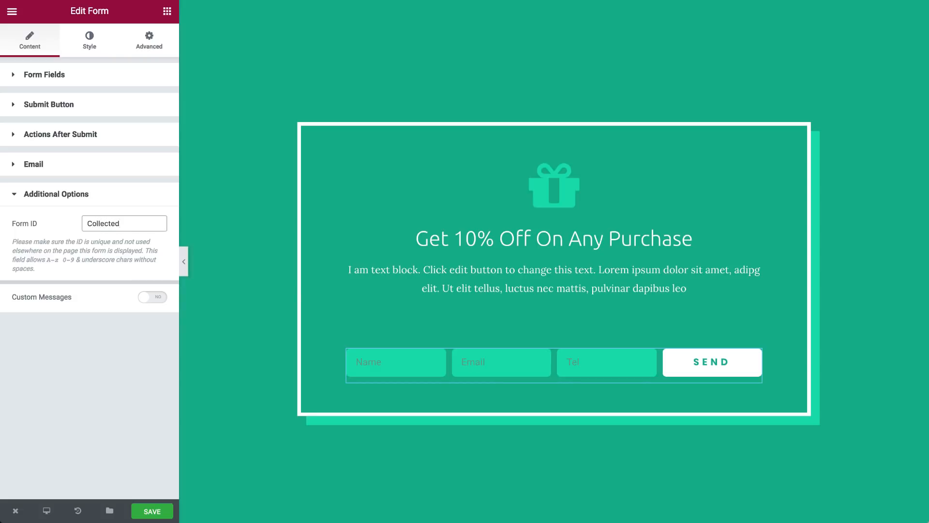
type("Form")
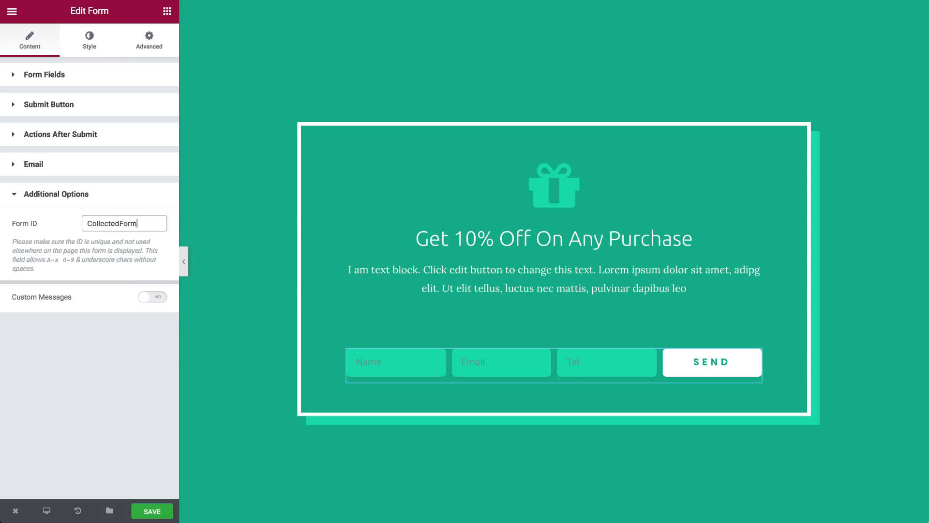
left_click(151, 511)
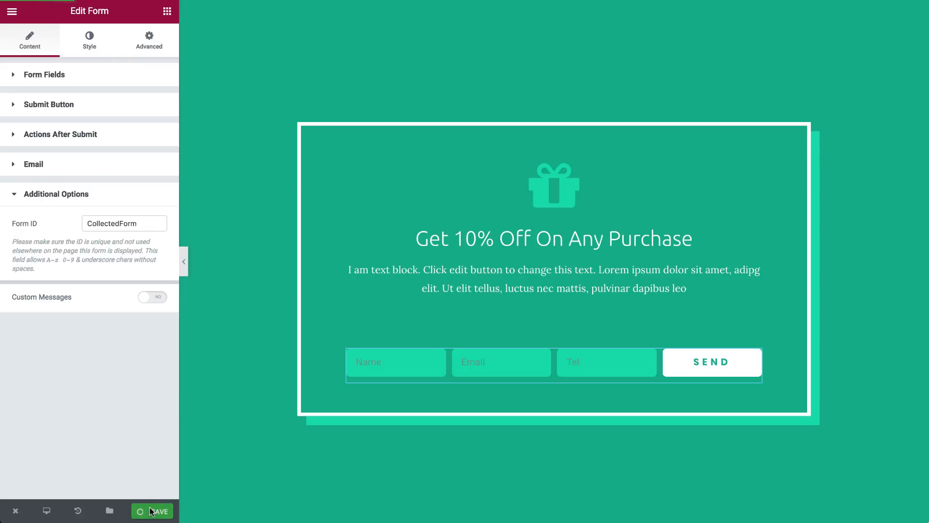
left_click(151, 510)
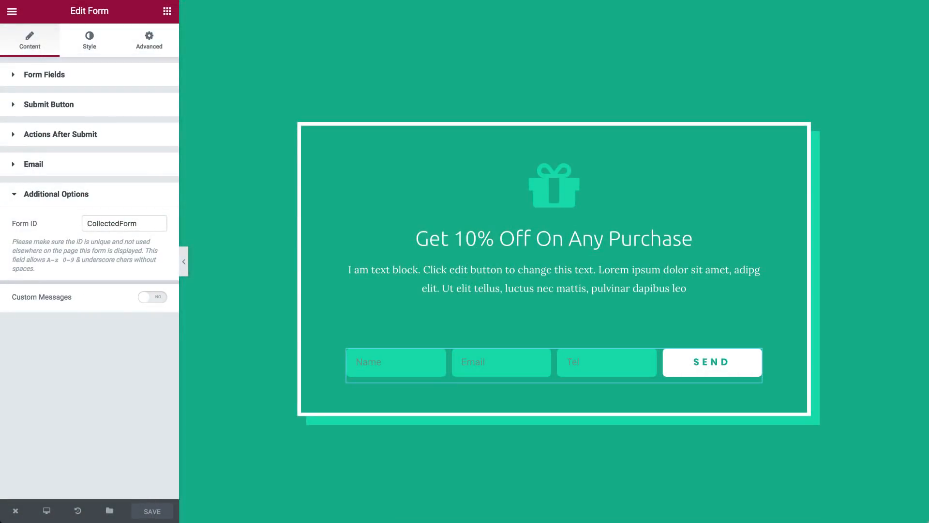
Submit the live form with name test2, email test2@ex and phone 45456
left_click(184, 261)
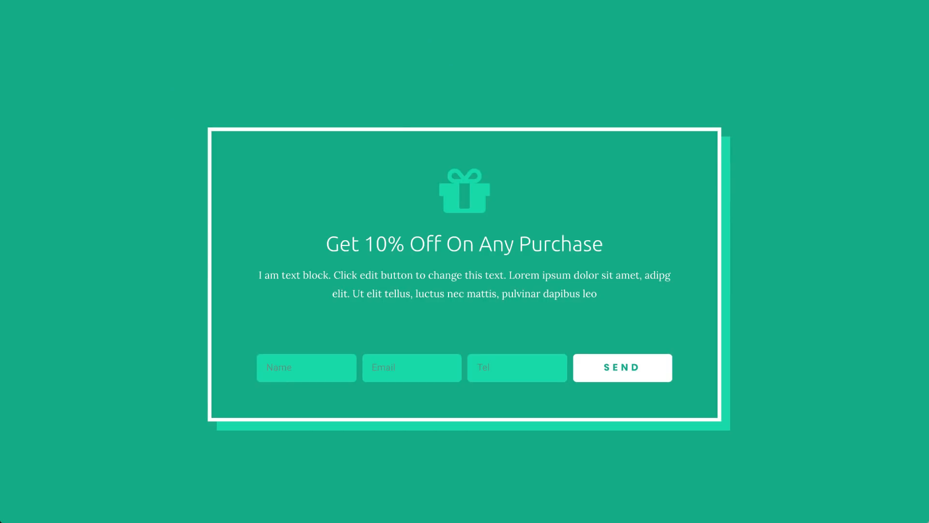
type("test2")
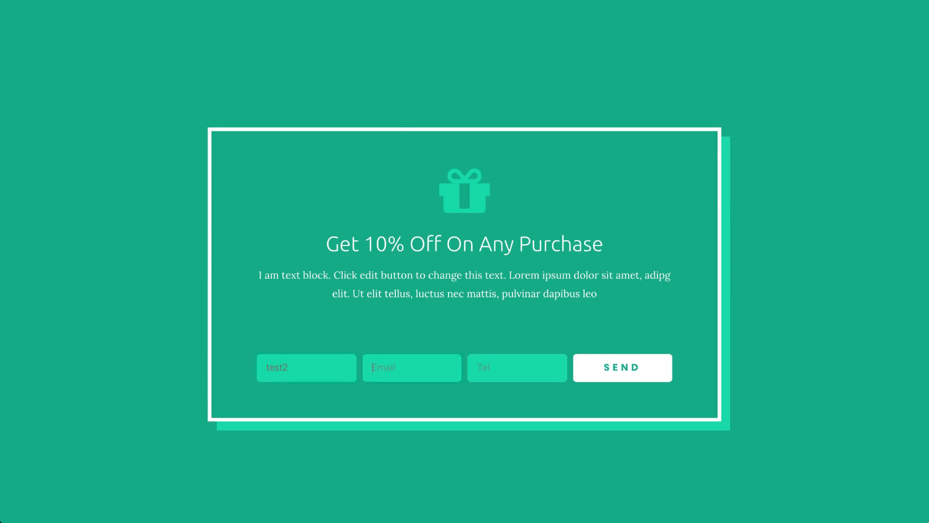
type("test2@ex")
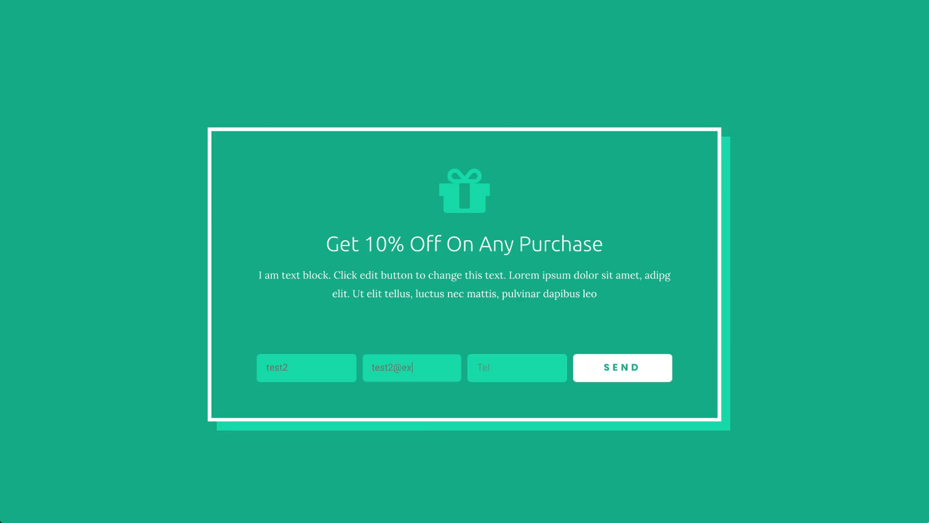
type("45456")
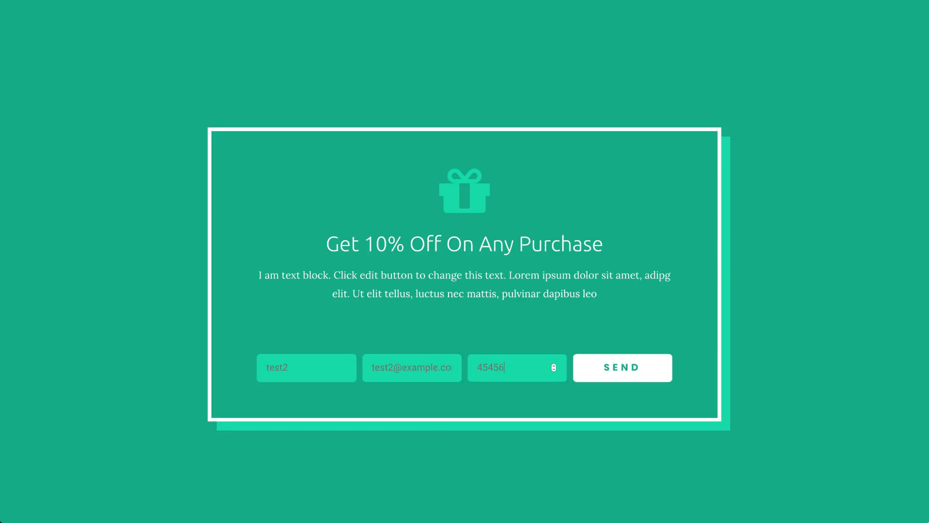
left_click(621, 366)
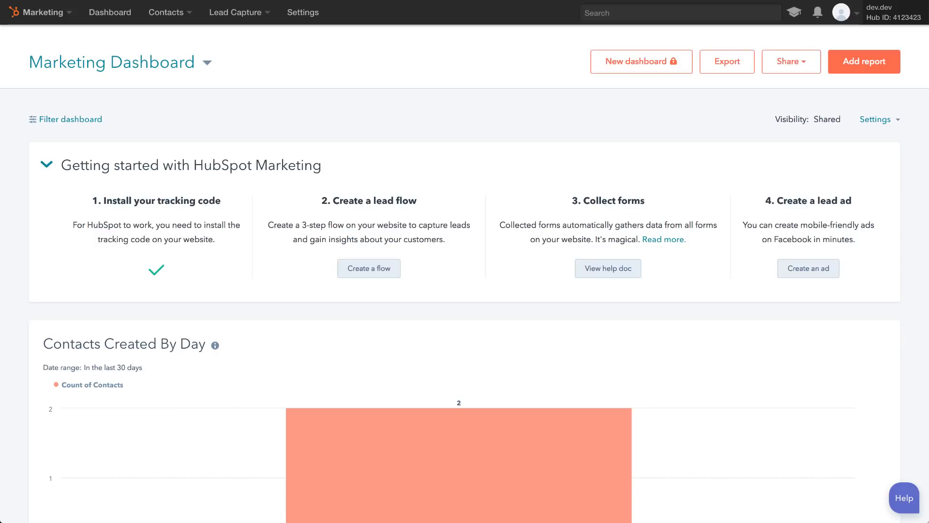
mouse_move(239, 12)
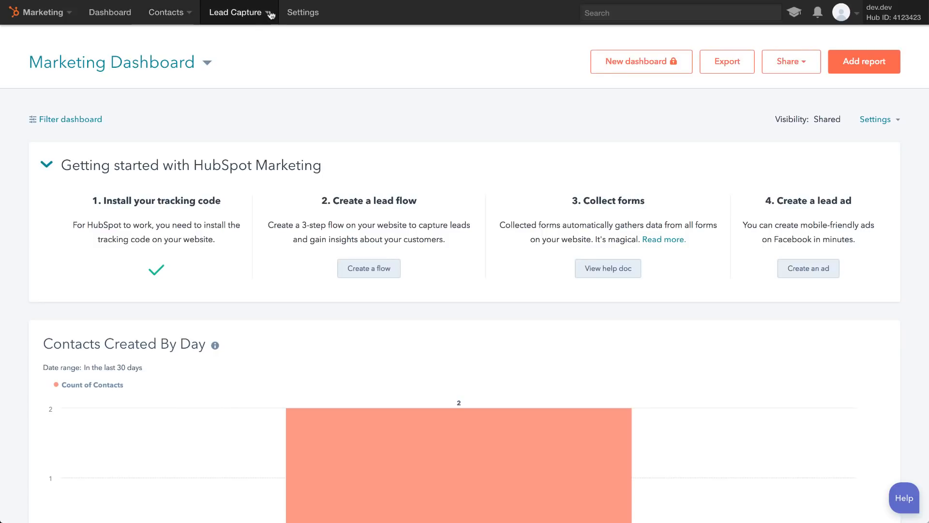
Open the Lead Capture Collected Forms list and view the #CollectedForm entry's details
left_click(238, 12)
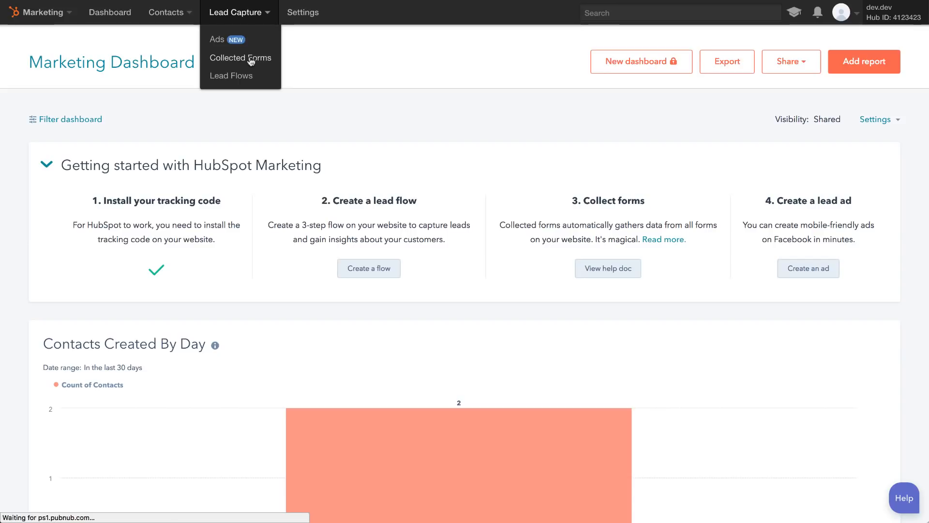
left_click(240, 57)
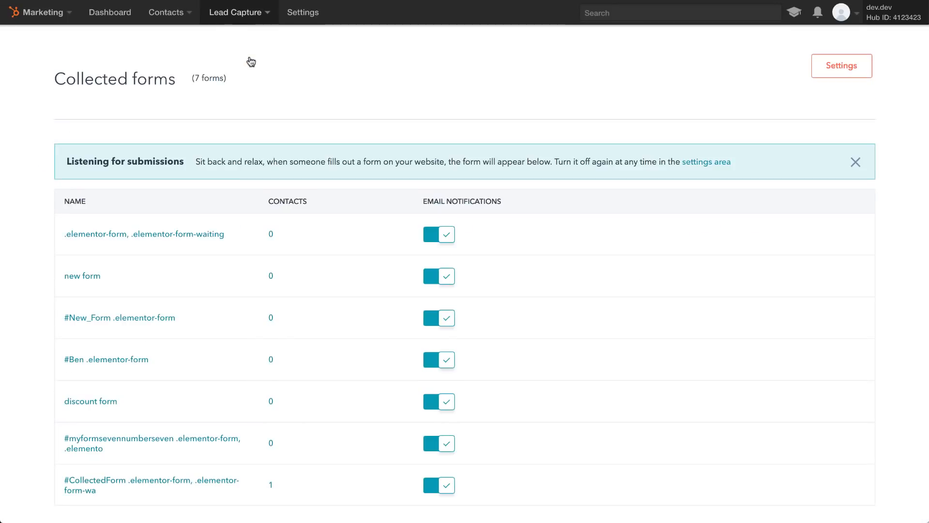
scroll("down", 3)
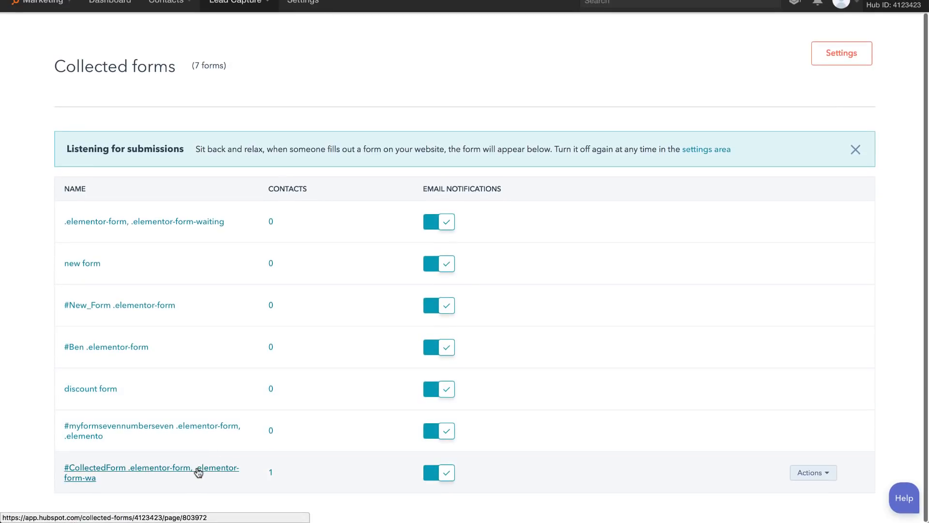
left_click(152, 472)
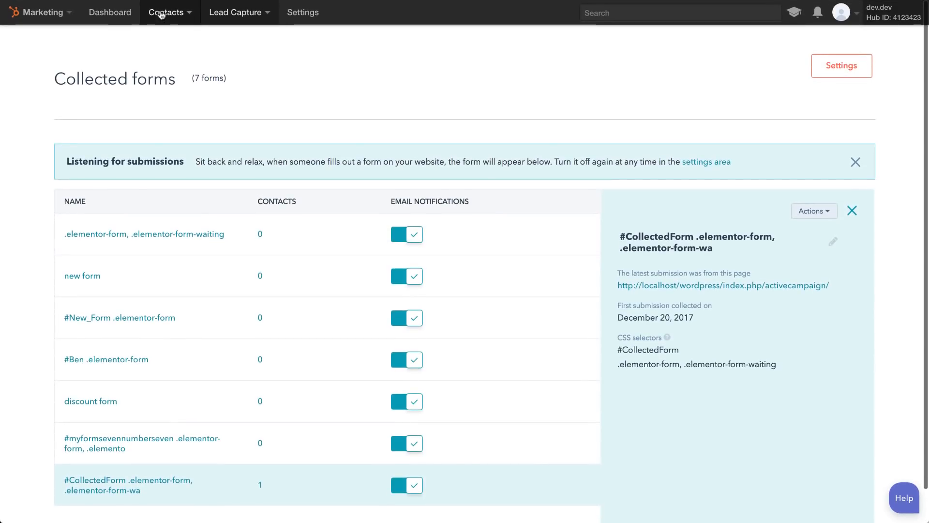
left_click(166, 12)
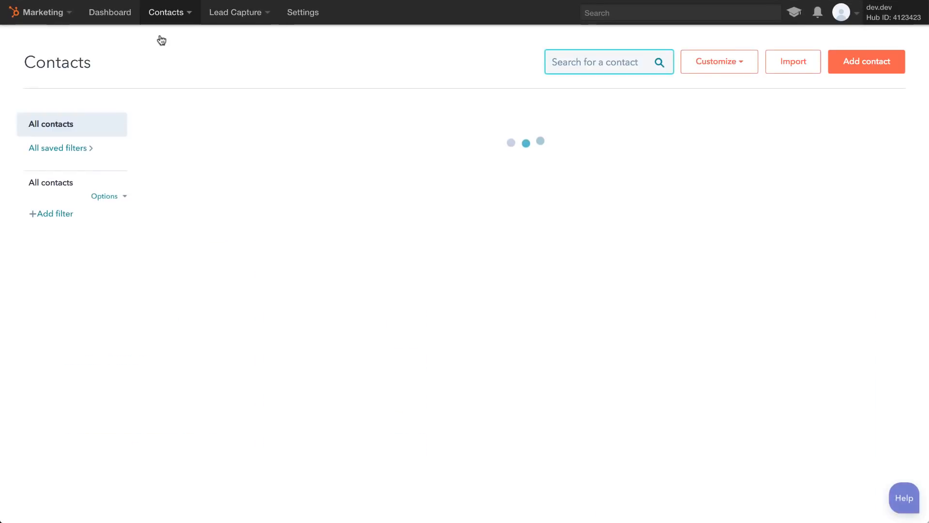
Select the newly created test2 contact in the Contacts list
left_click(161, 151)
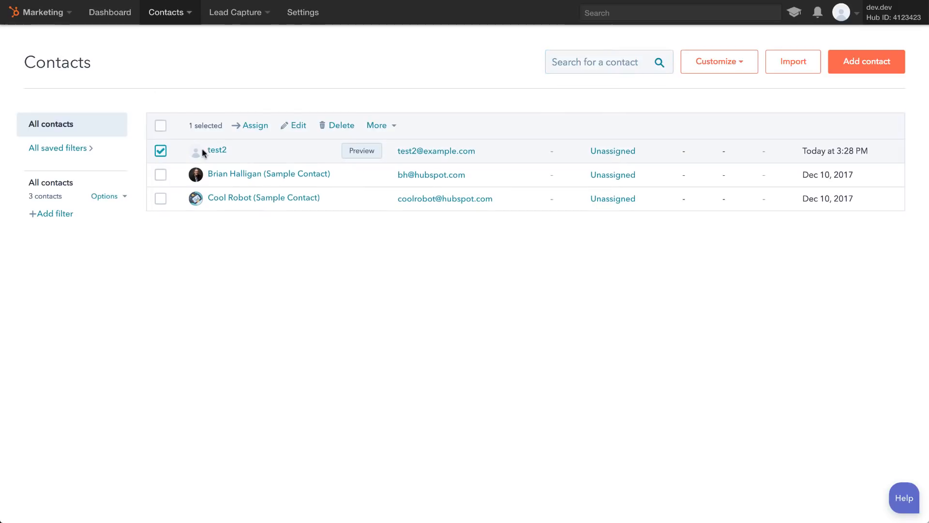
mouse_move(217, 150)
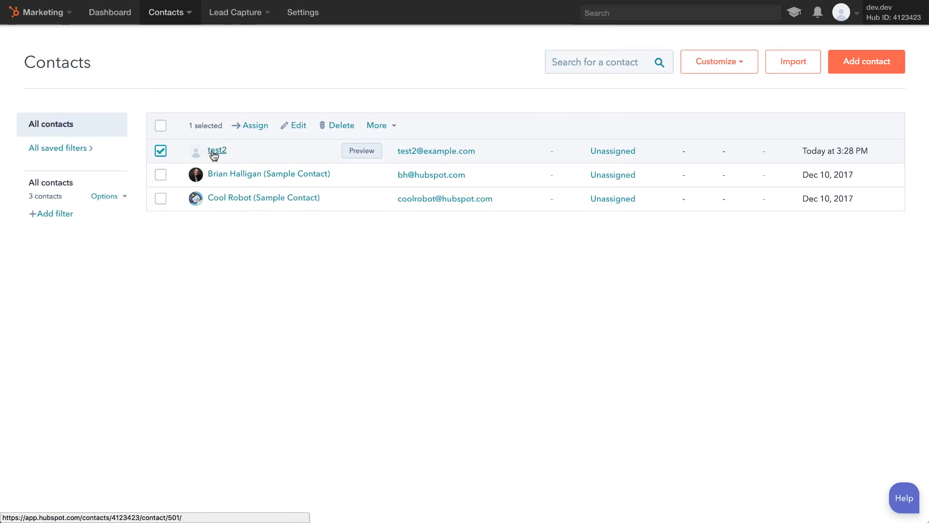